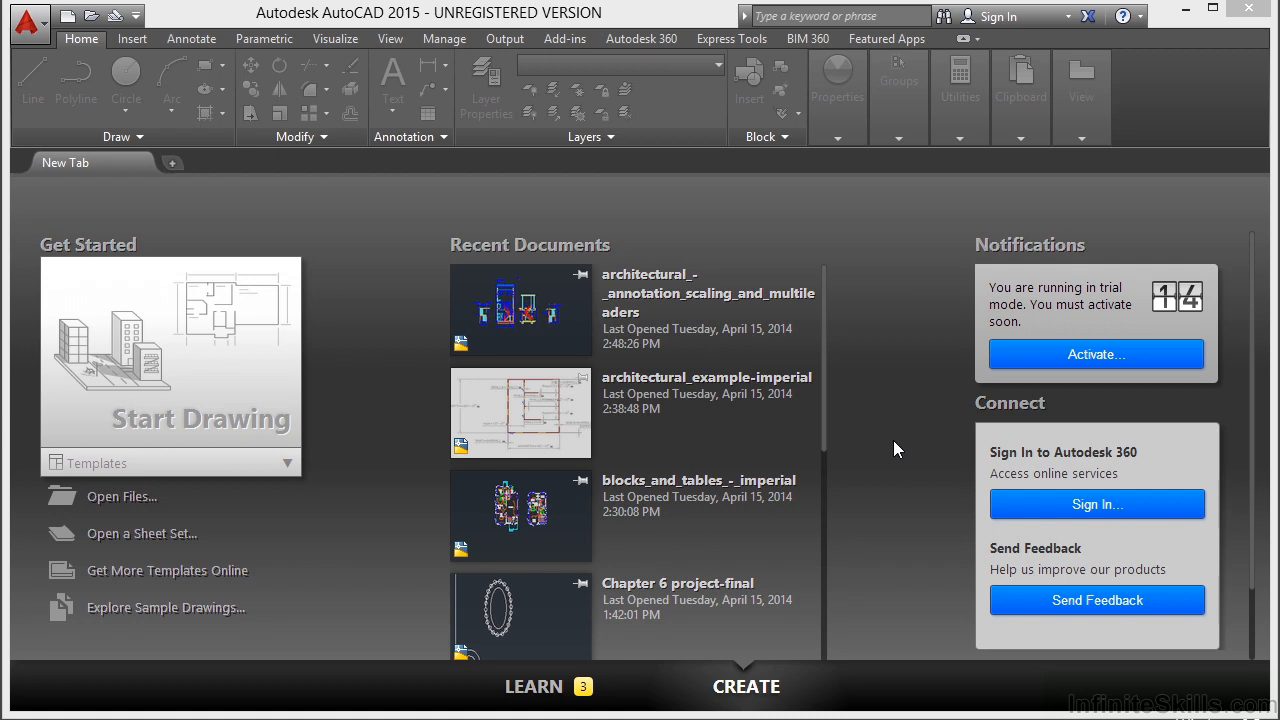
{"action": "mouse_move", "coordinate": [120, 496]}
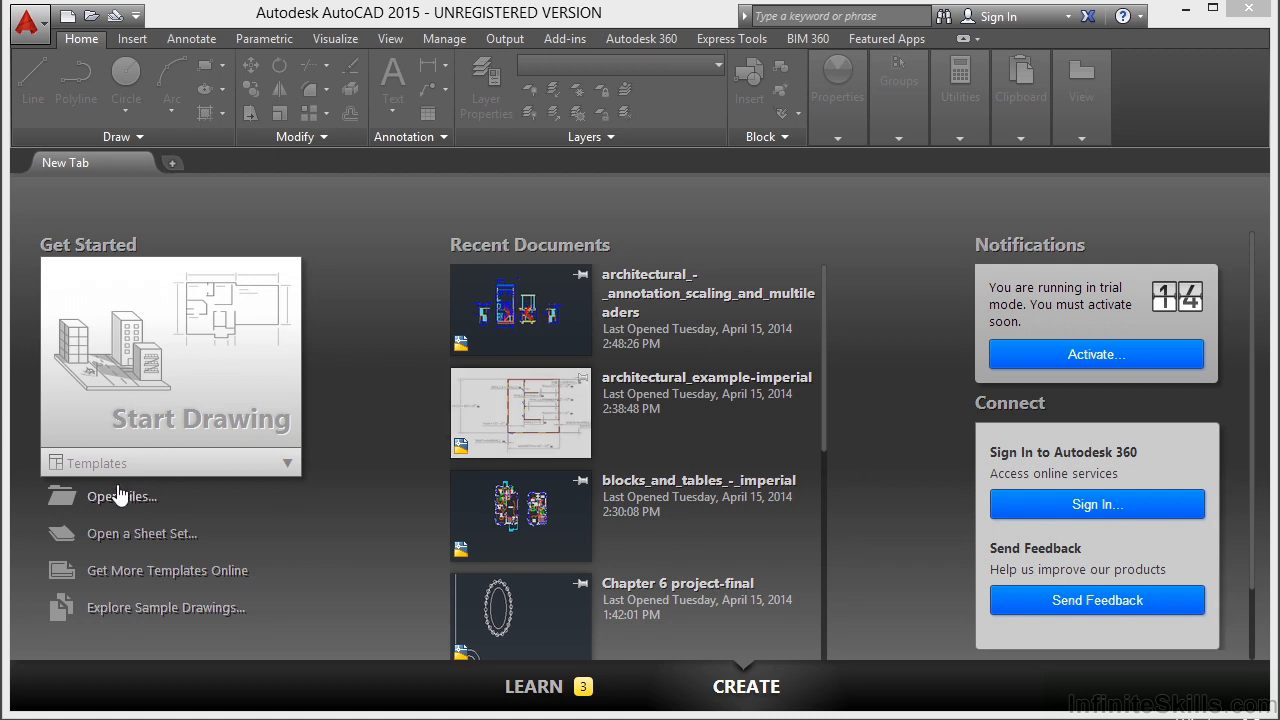
Step: Open Ice Rink Example.dwg through the Select File dialog from the Start tab
{"action": "left_click", "coordinate": [120, 496]}
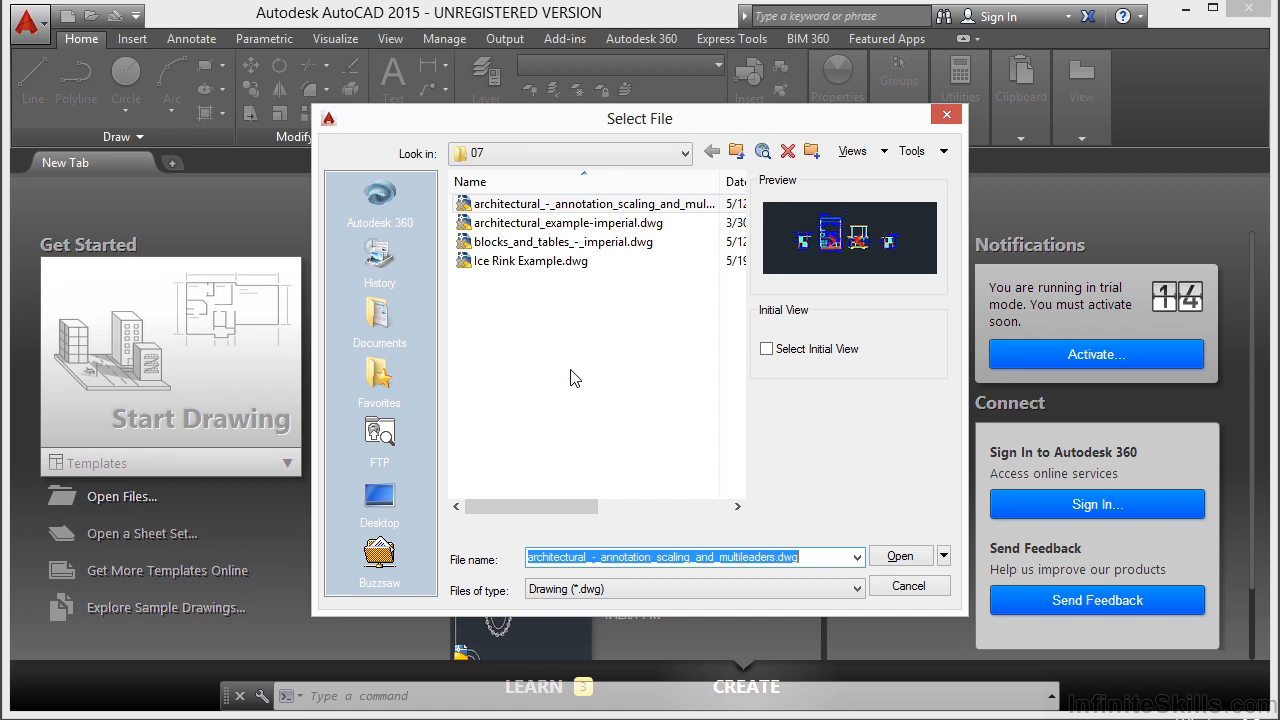
{"action": "left_click", "coordinate": [530, 260]}
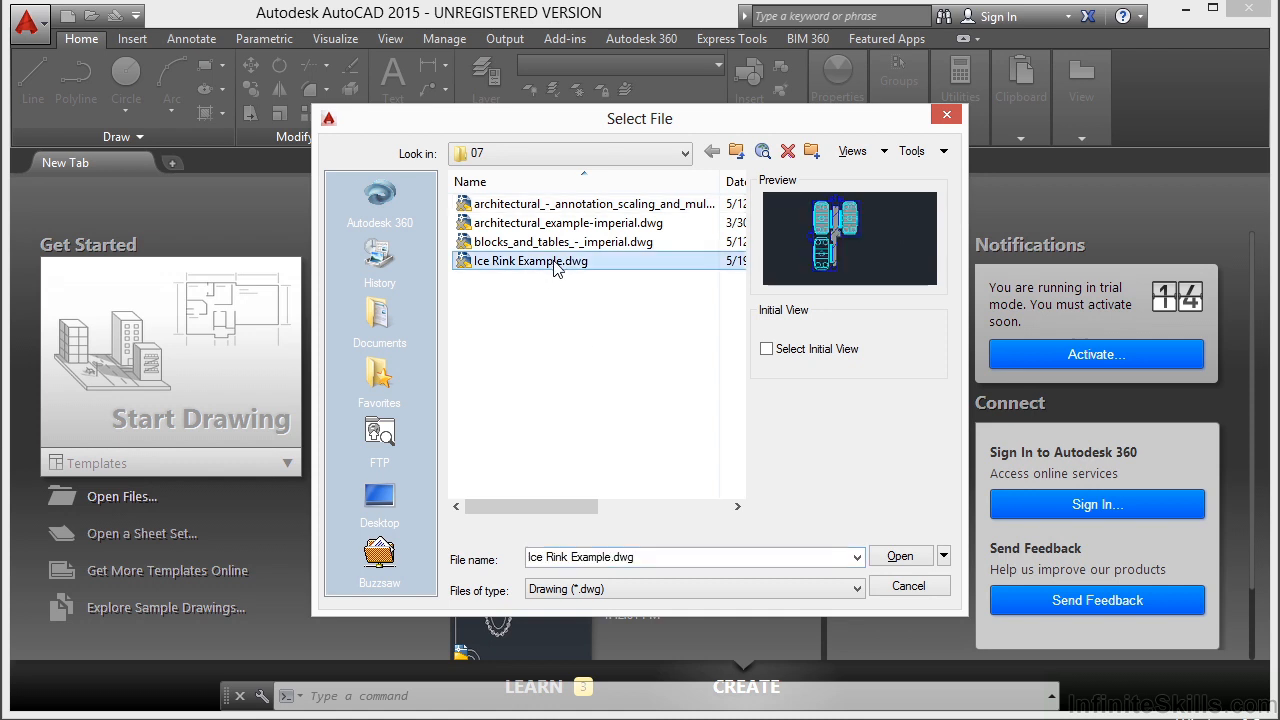
{"action": "left_click", "coordinate": [900, 556]}
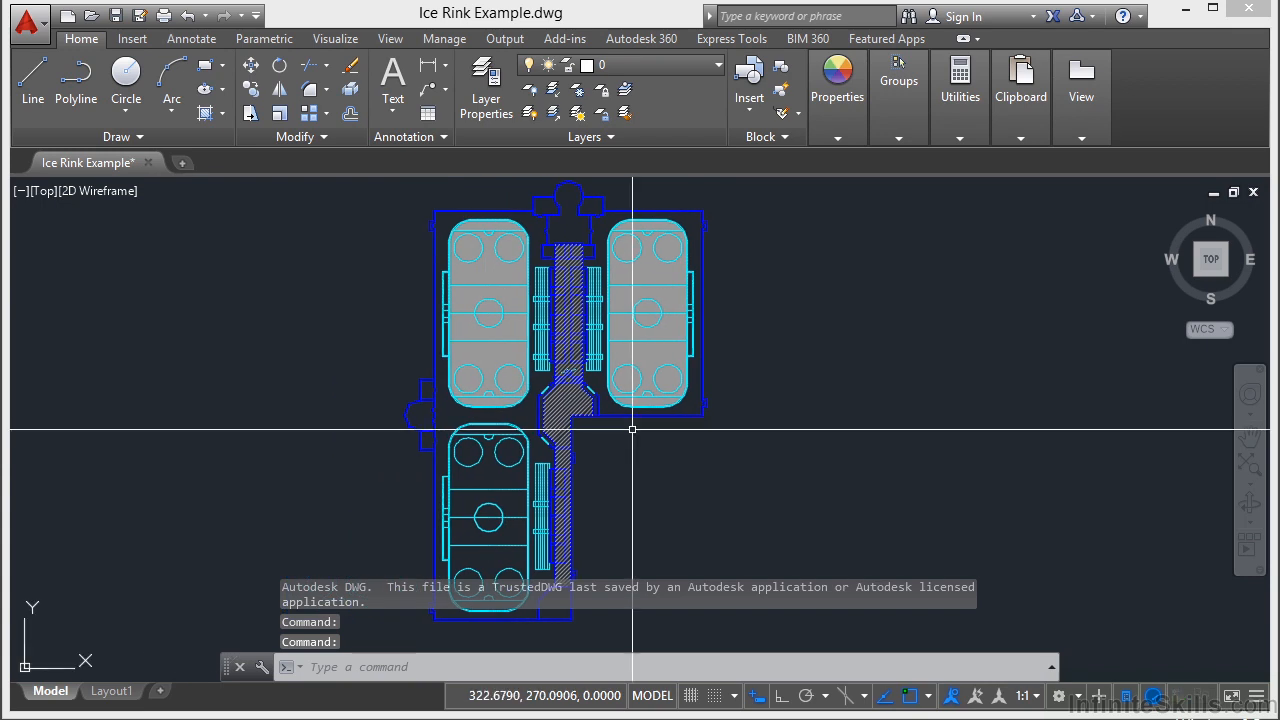
{"action": "mouse_move", "coordinate": [736, 412]}
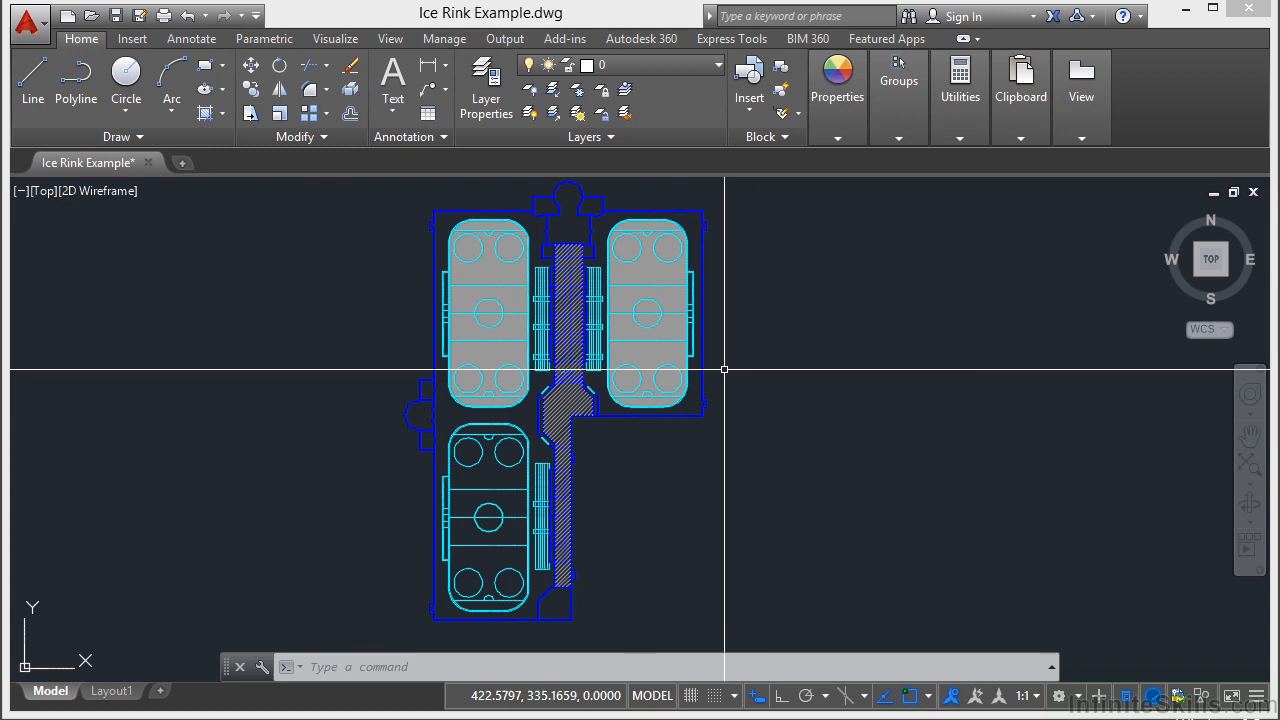
{"action": "type", "text": "un"}
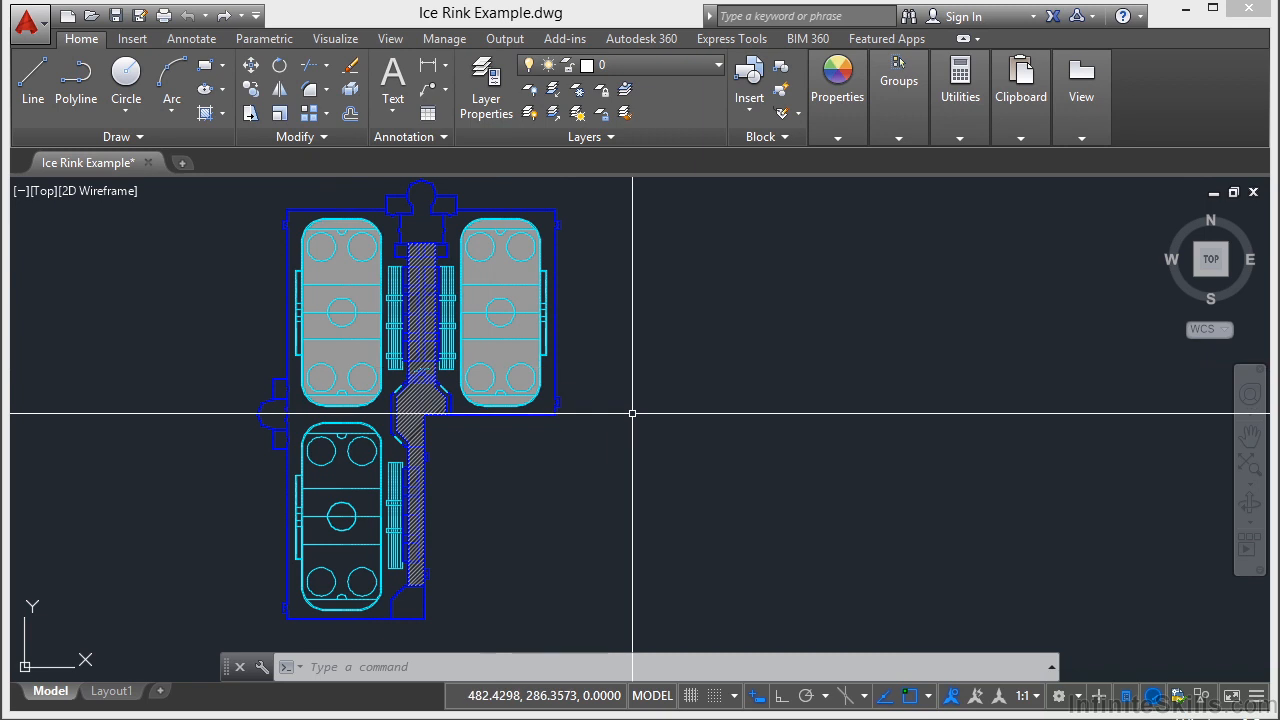
{"action": "mouse_move", "coordinate": [720, 400]}
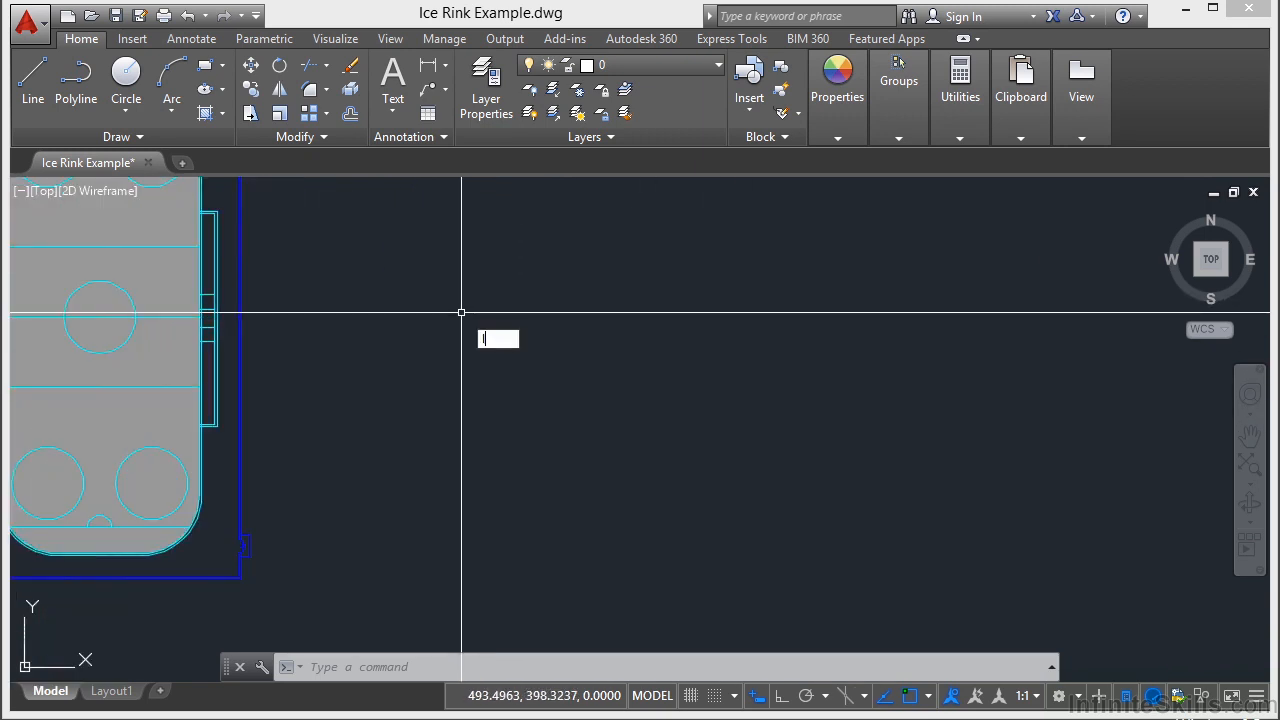
Step: Draw a diagonal scratch line, copy it with CP, and bring up the Undo history list
{"action": "left_click", "coordinate": [428, 378]}
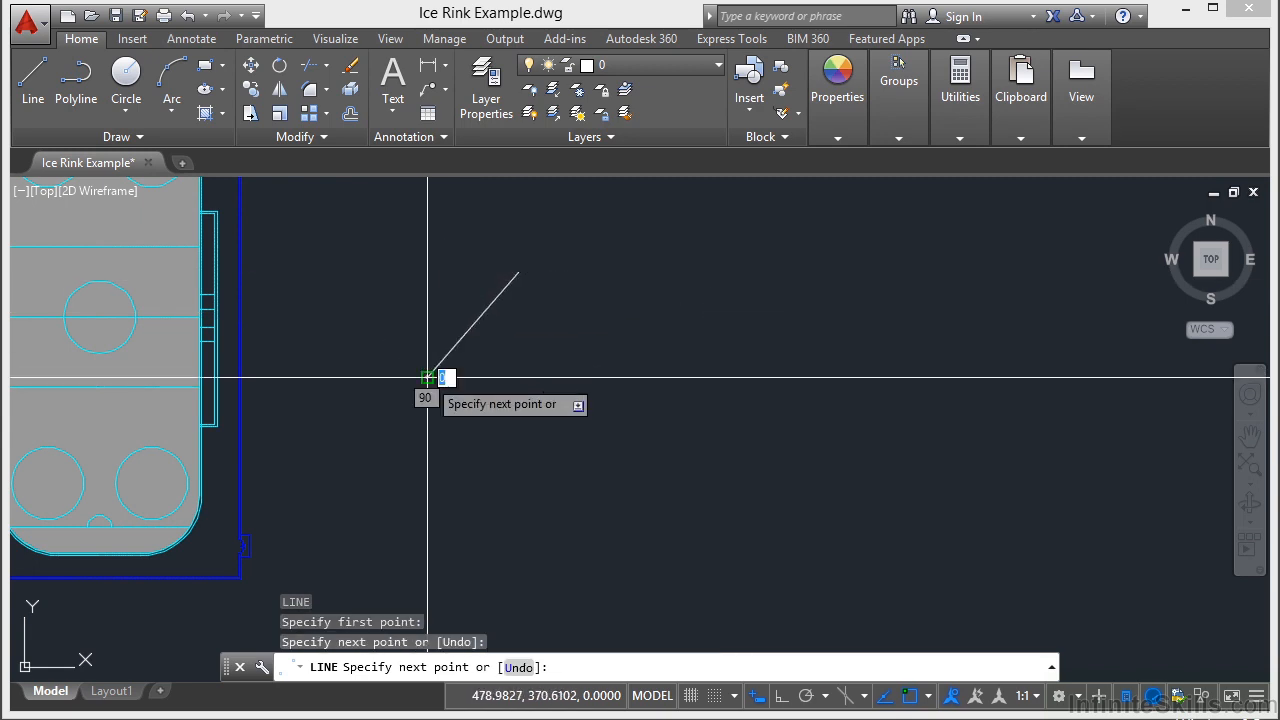
{"action": "type", "text": "CP"}
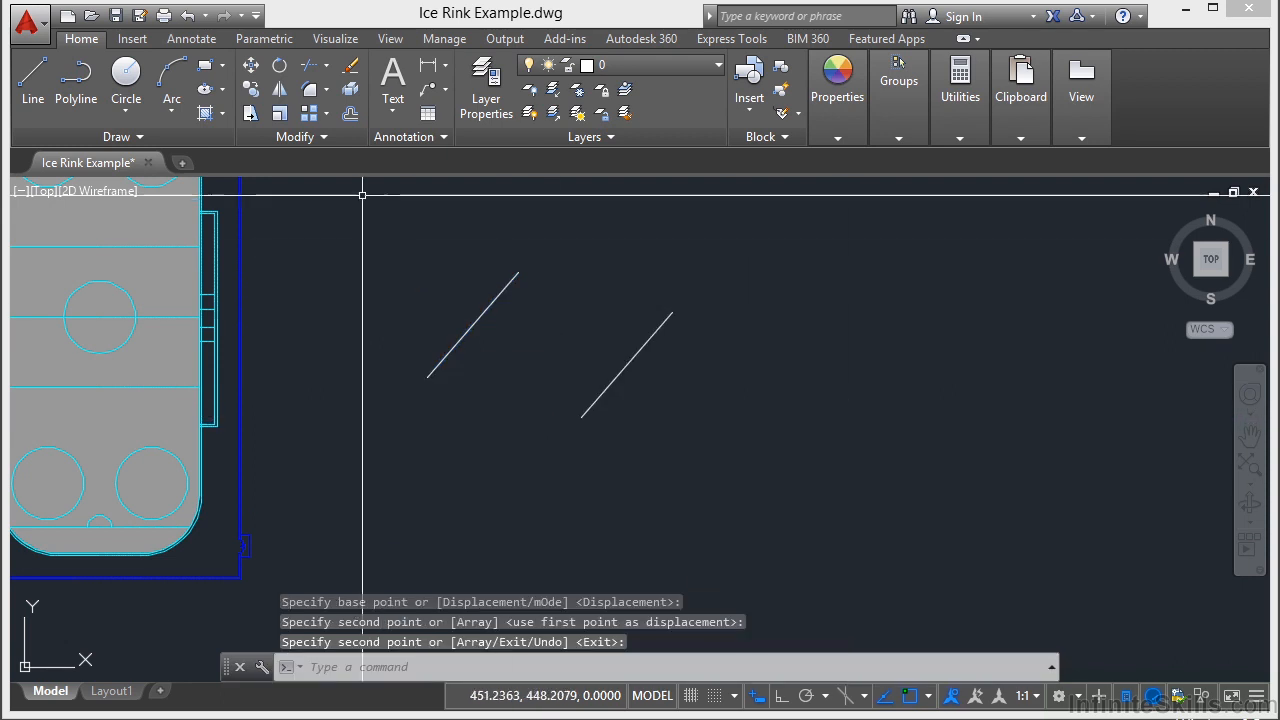
{"action": "left_click", "coordinate": [208, 16]}
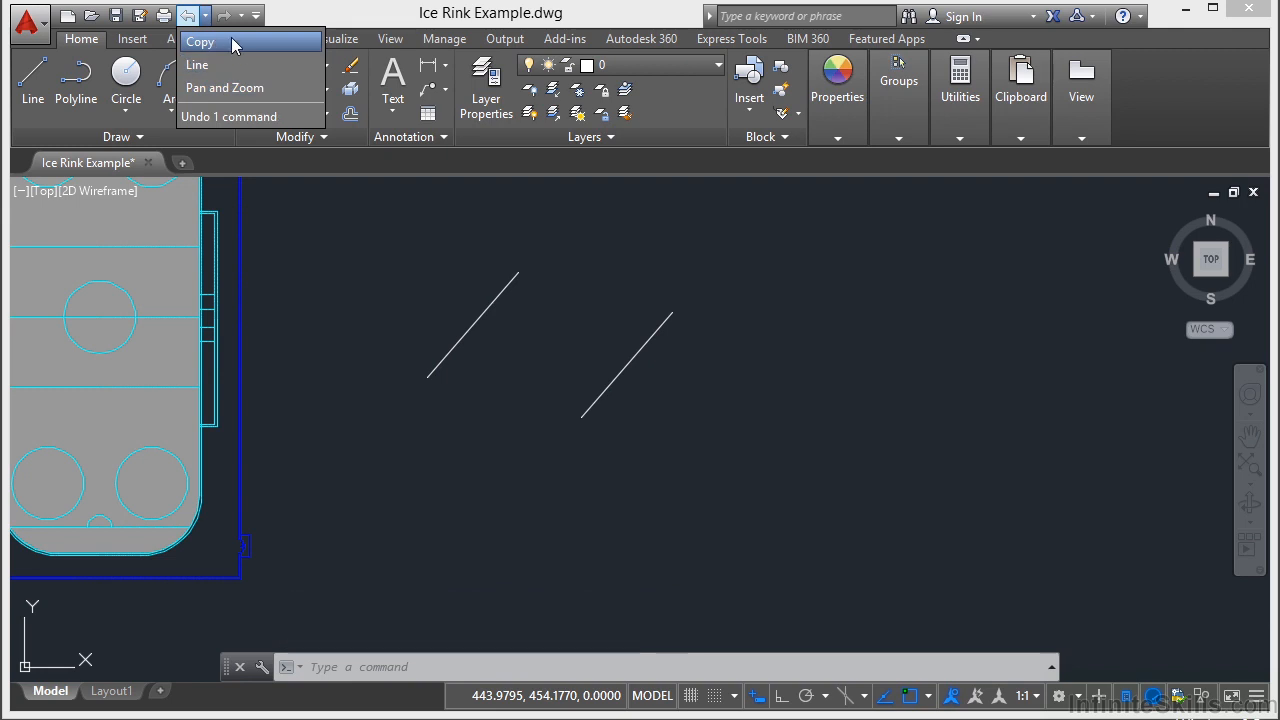
{"action": "mouse_move", "coordinate": [238, 88]}
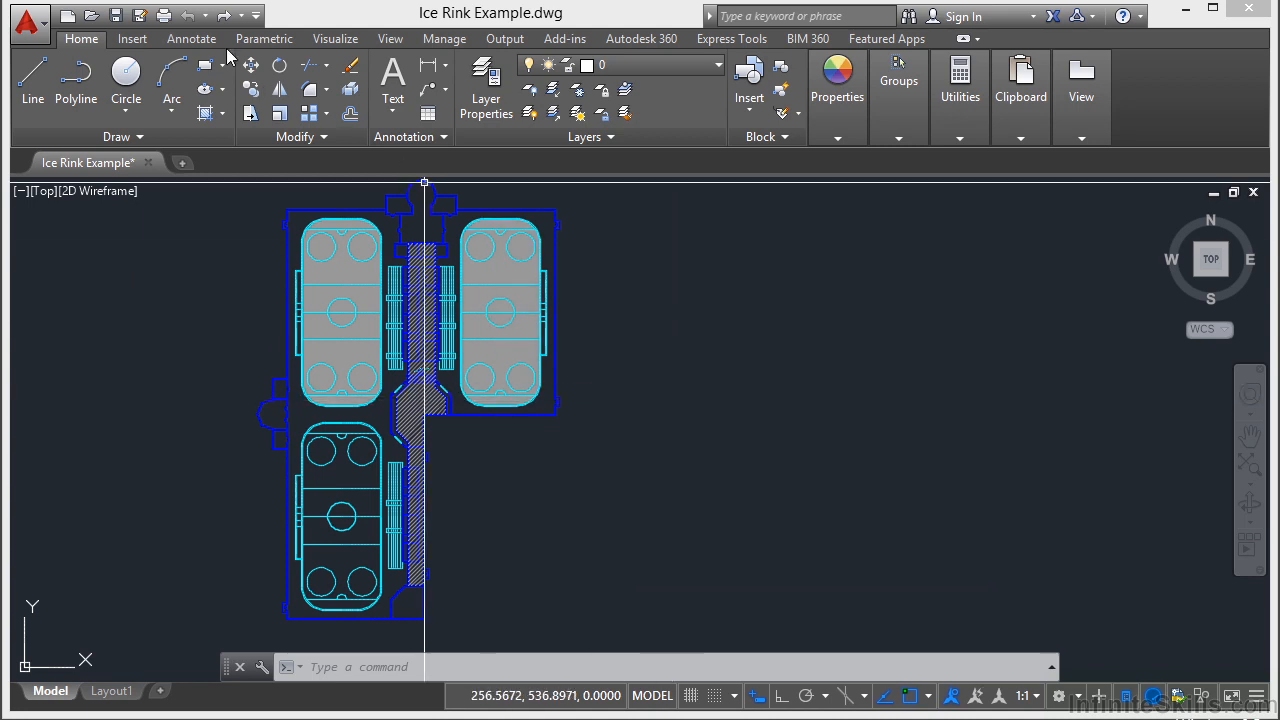
Step: Redo the undone zoom, line and copy, then erase one of the two scratch lines
{"action": "left_click", "coordinate": [254, 16]}
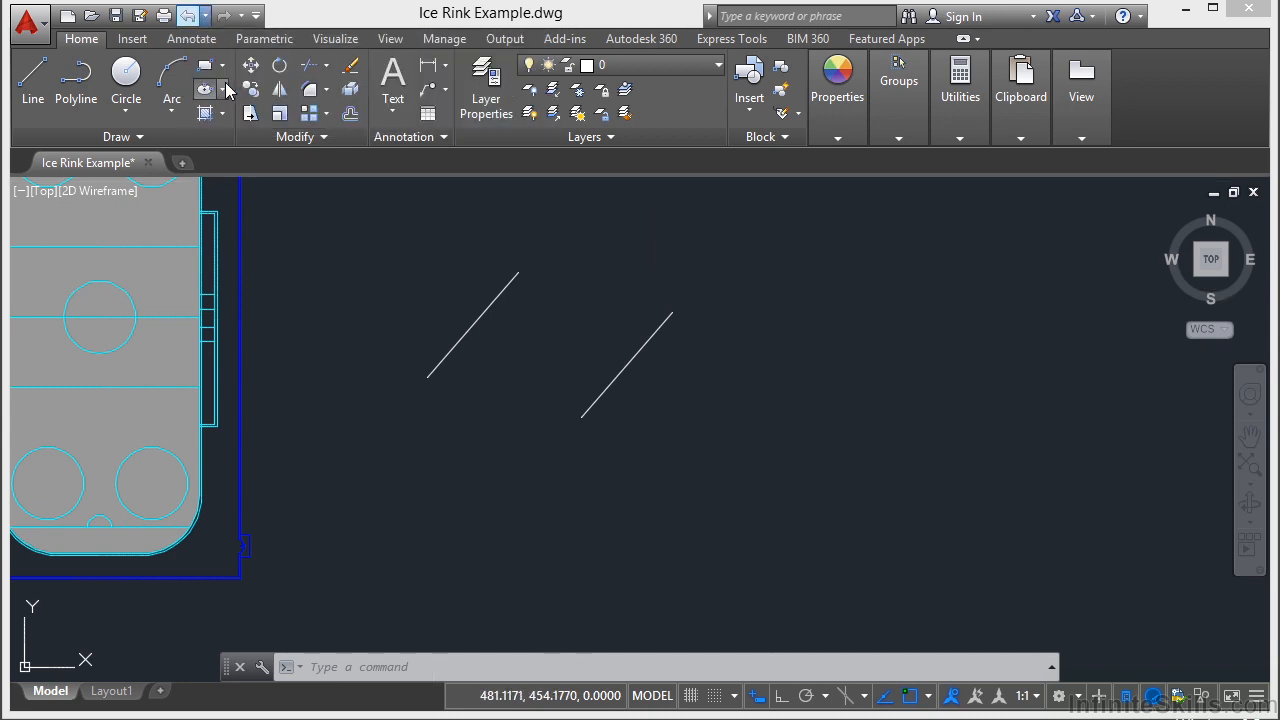
{"action": "left_click", "coordinate": [208, 16]}
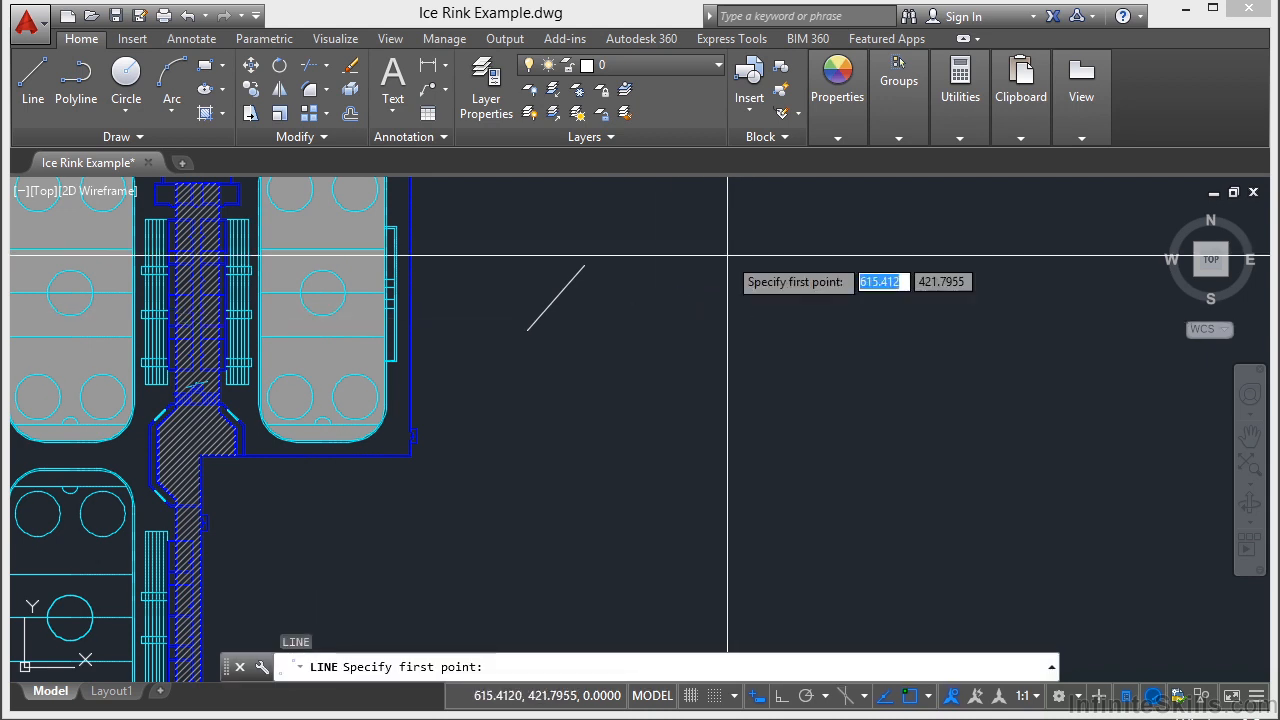
Step: Draw a new diagonal scratch line, make several parallel copies, and show the Undo list
{"action": "left_click", "coordinate": [840, 356]}
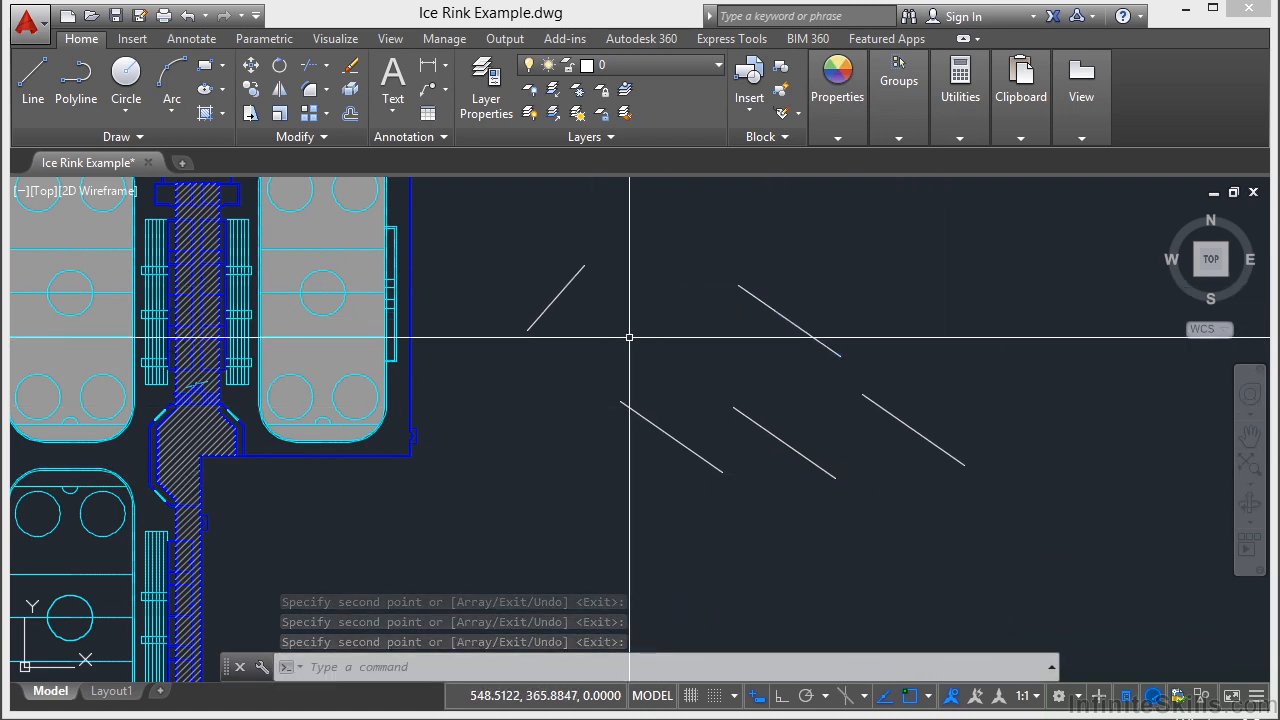
{"action": "left_click", "coordinate": [204, 16]}
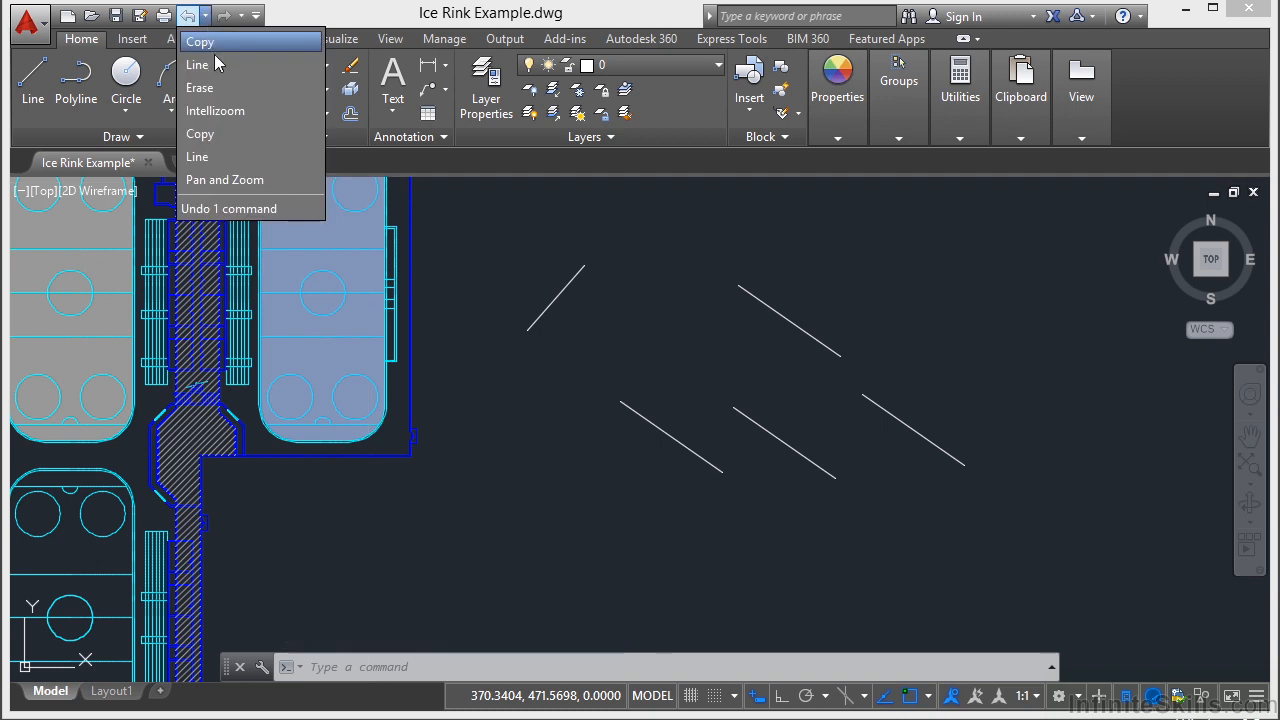